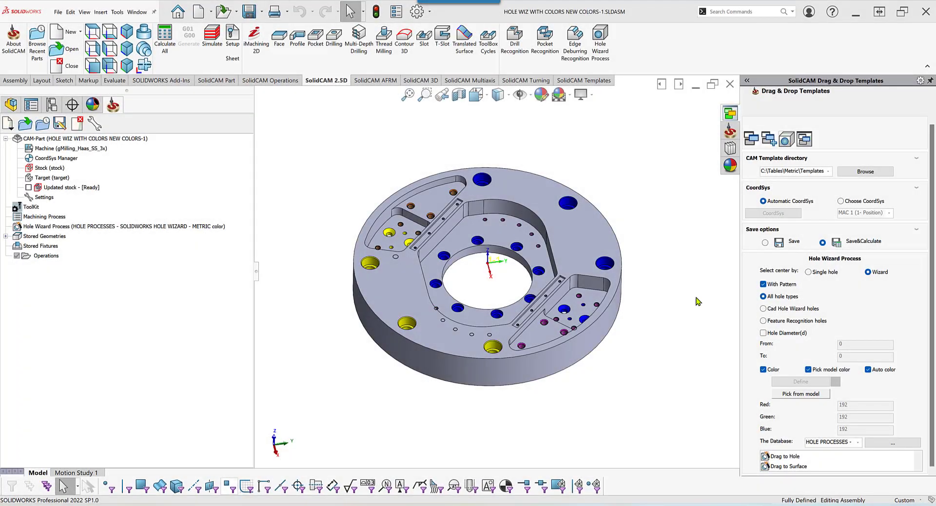
mouse_move(727, 438)
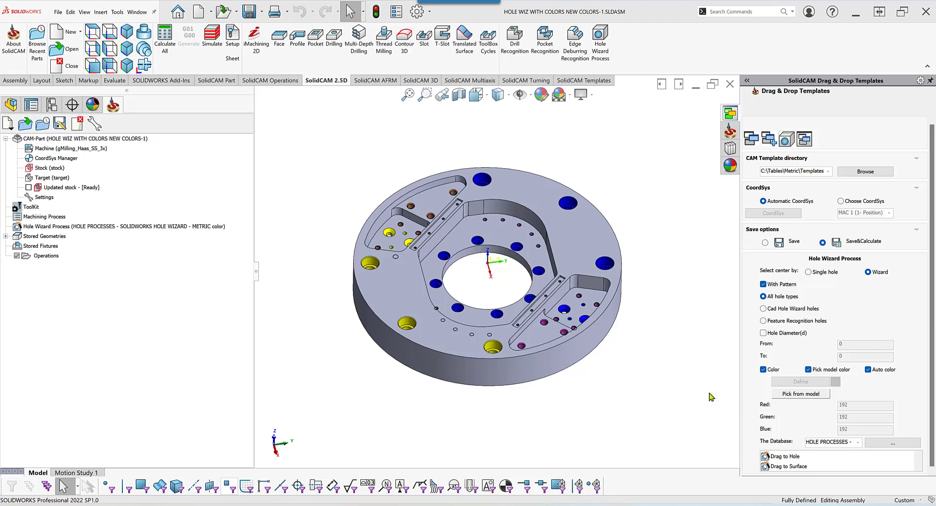
mouse_move(495, 146)
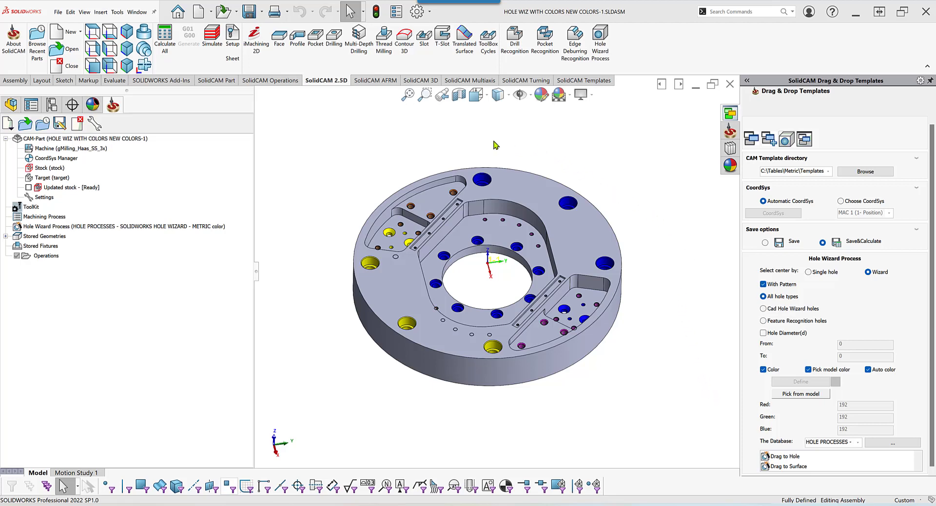
mouse_move(656, 317)
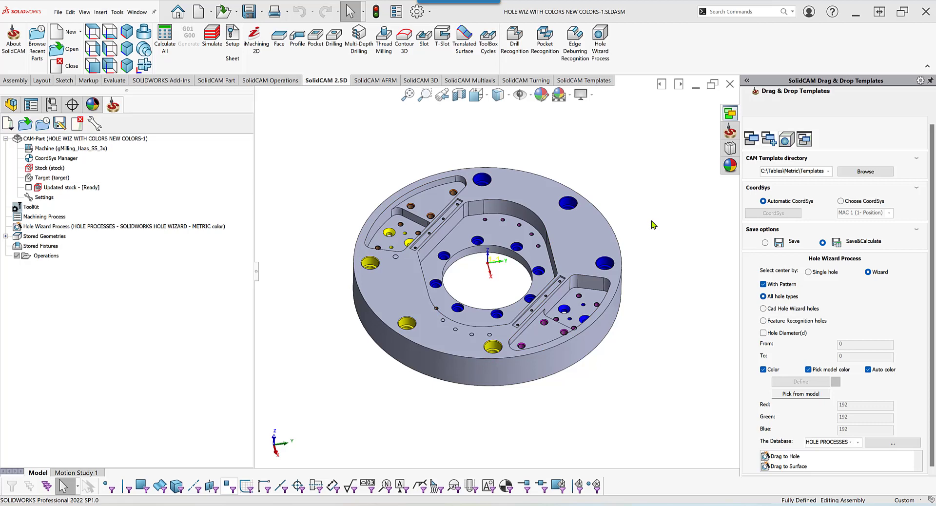
mouse_move(793, 456)
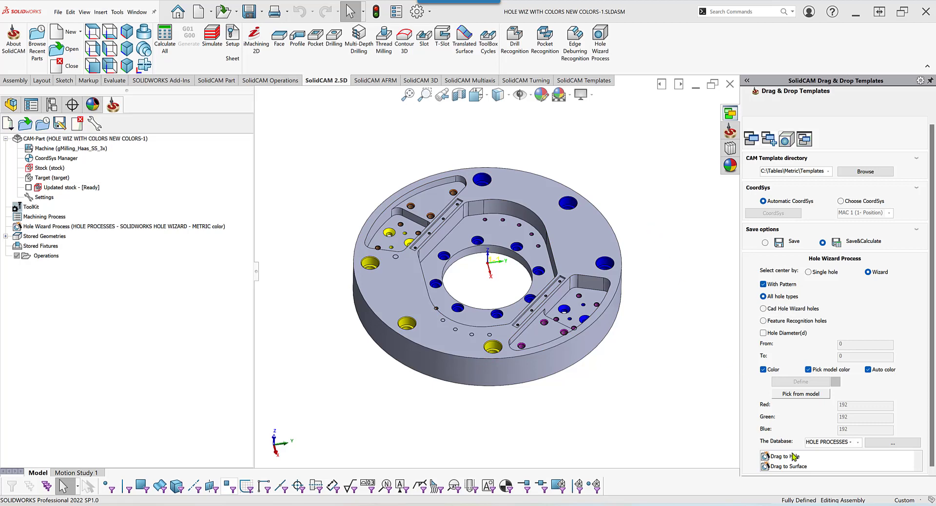
mouse_move(715, 377)
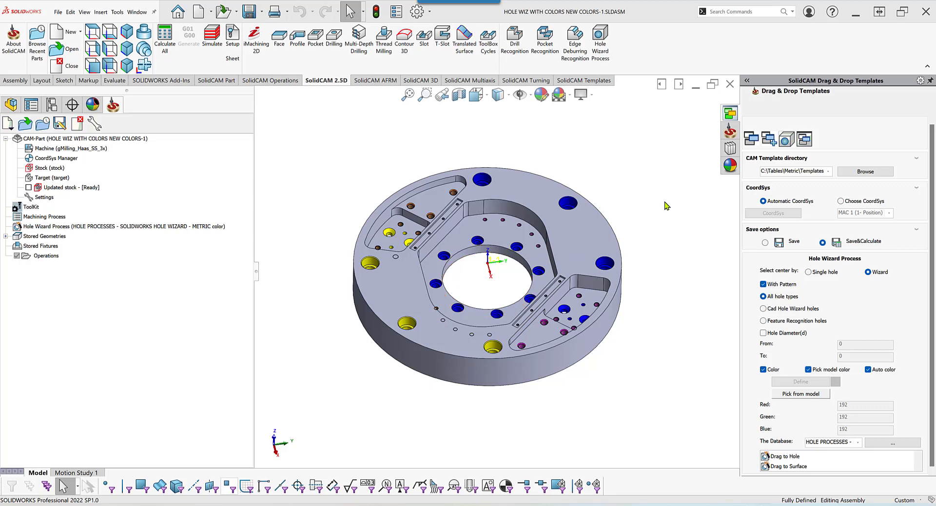
mouse_move(777, 339)
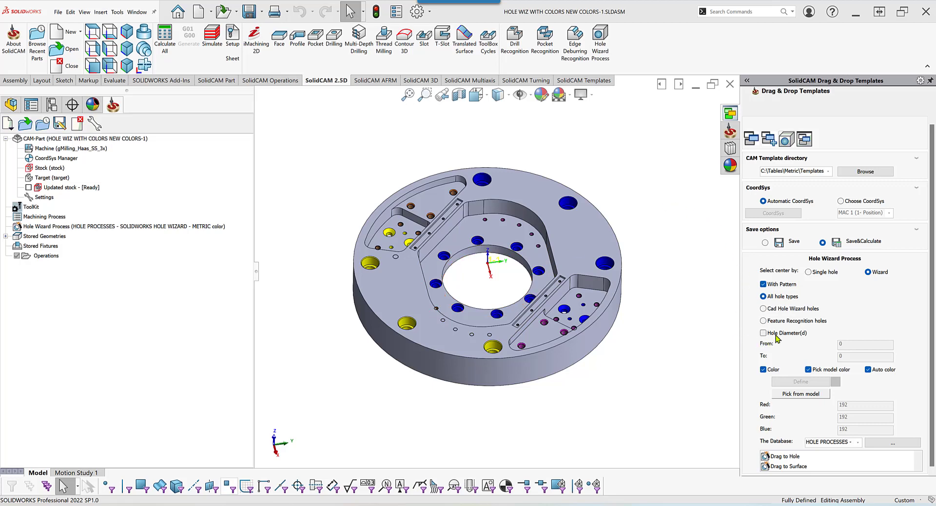
Step: Enable the Hole Diameter filter, set its upper limit to 26, then switch the filter off again
click(763, 333)
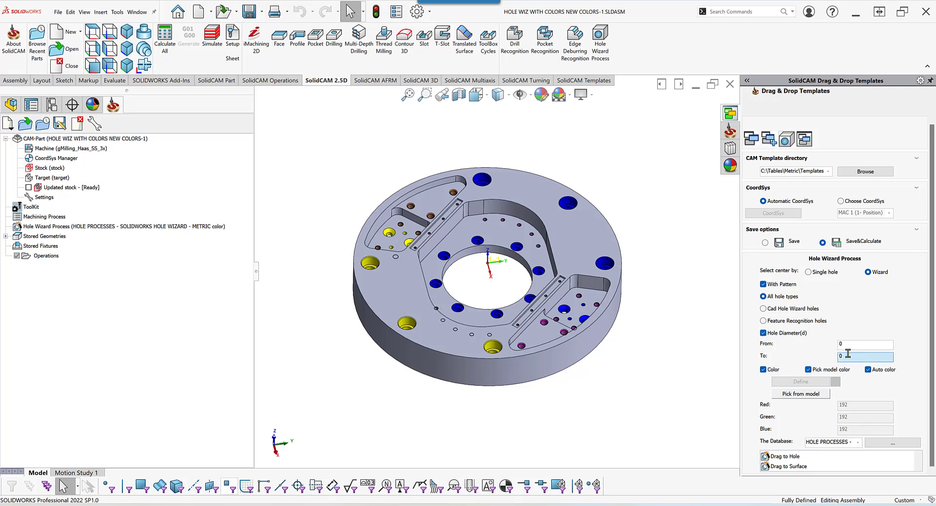
click(865, 356)
text(26)
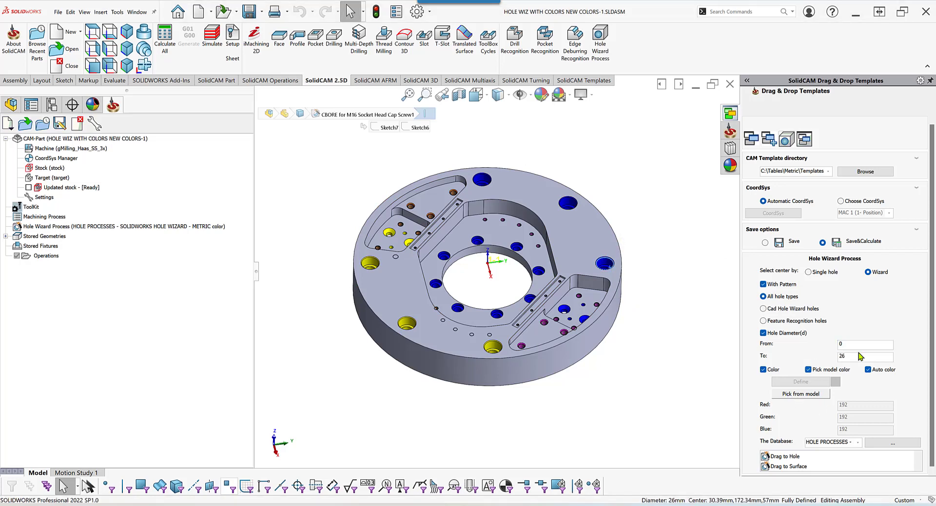
mouse_move(656, 359)
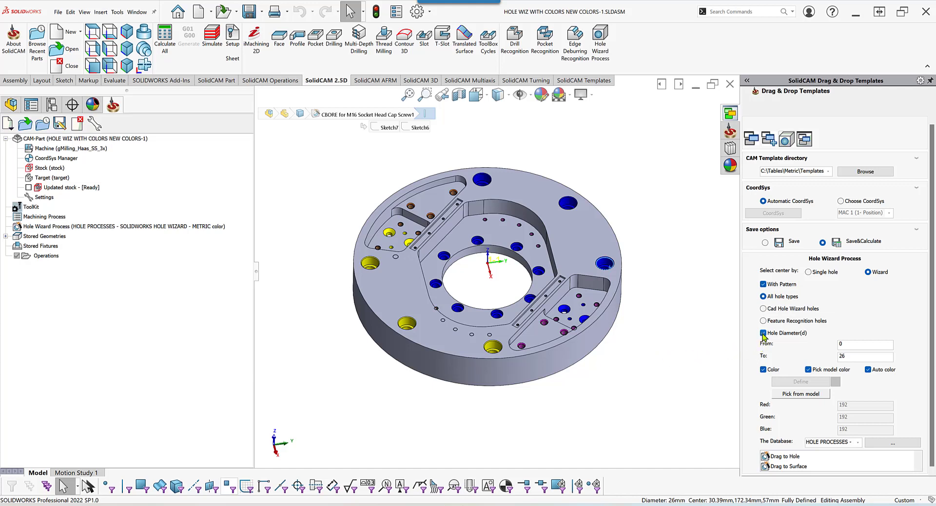
click(762, 333)
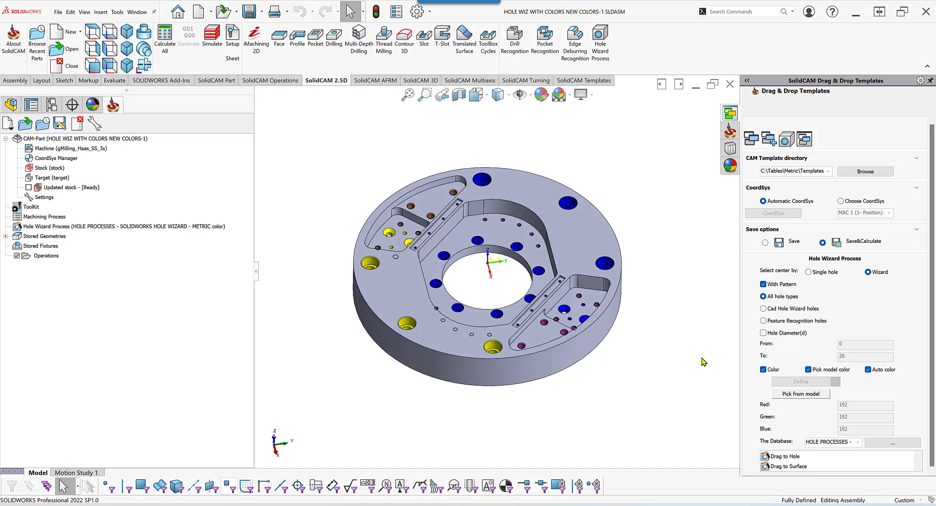
mouse_move(765, 305)
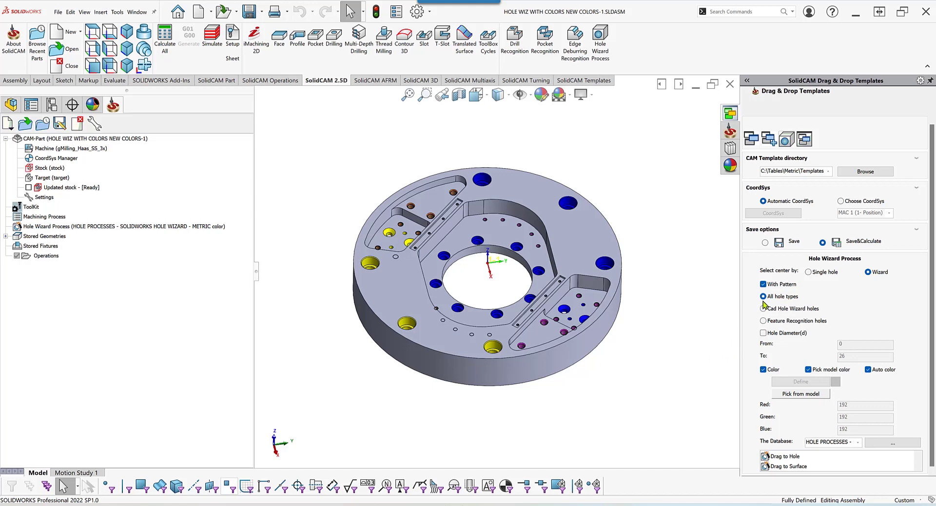
mouse_move(799, 301)
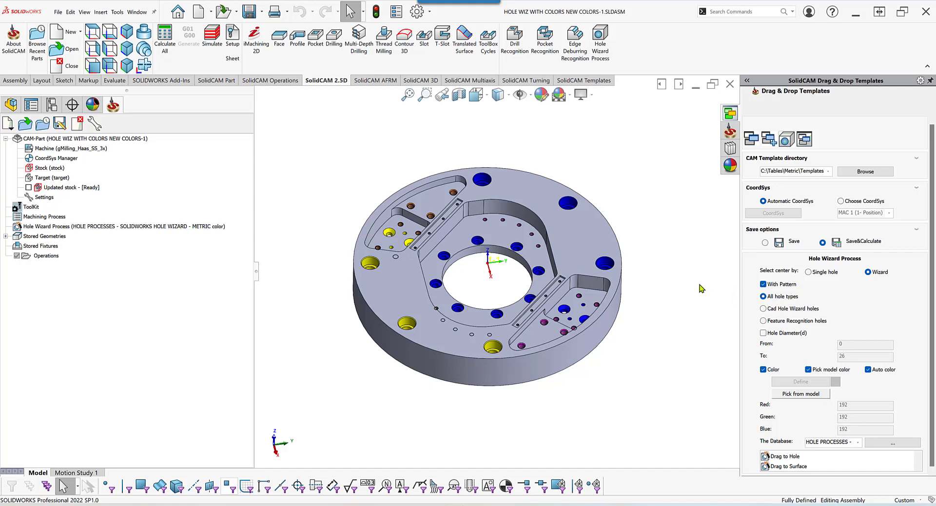
mouse_move(447, 206)
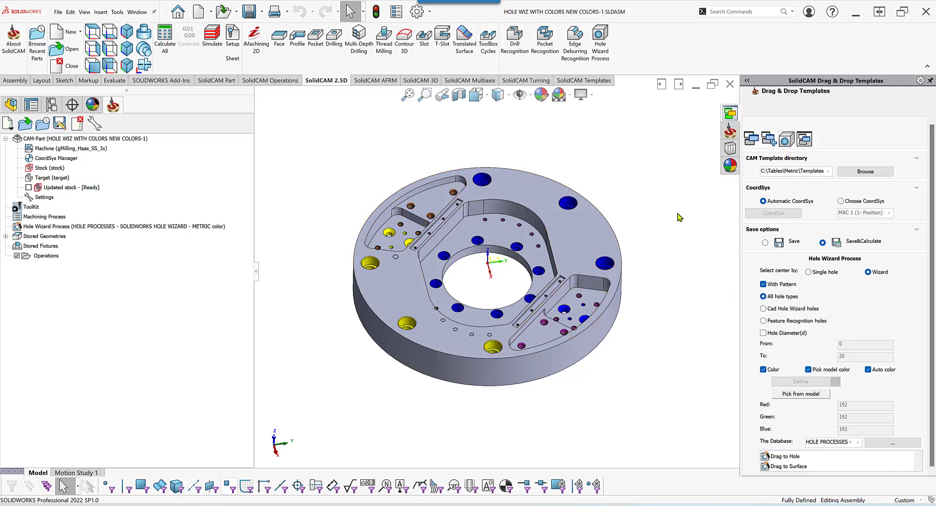
mouse_move(748, 307)
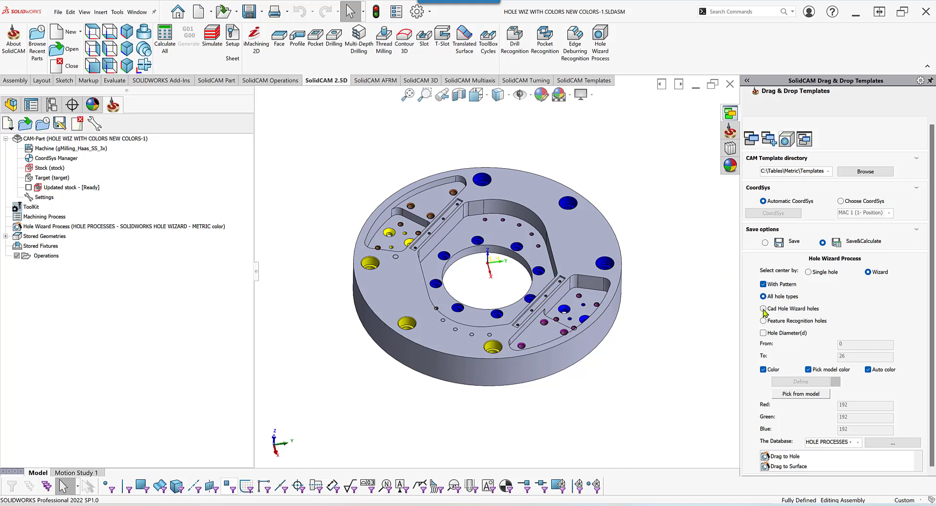
Step: Select Cad Hole Wizard holes as the source for the Hole Wizard Process
click(763, 308)
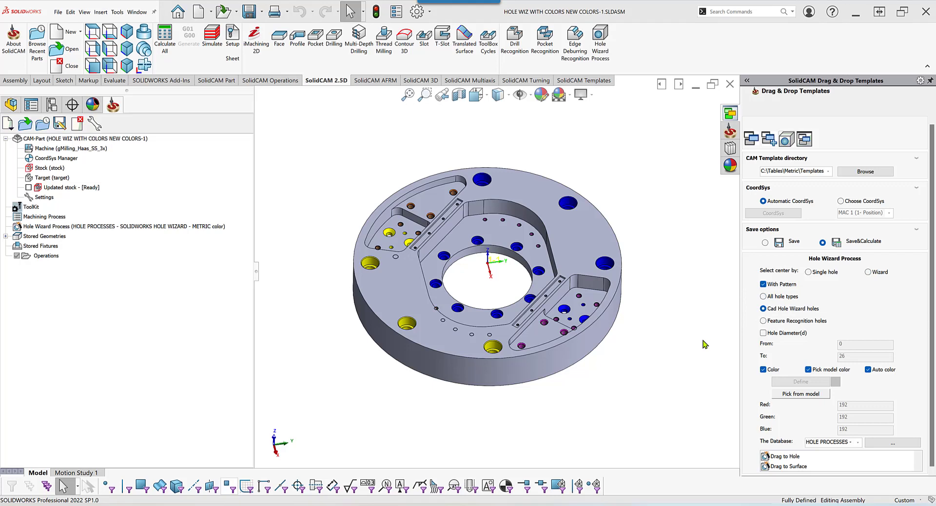
mouse_move(510, 277)
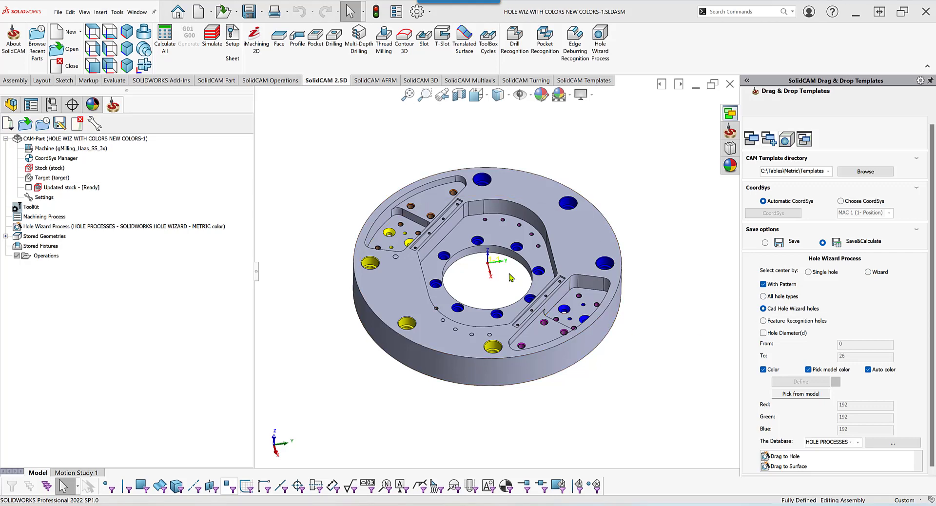
mouse_move(708, 336)
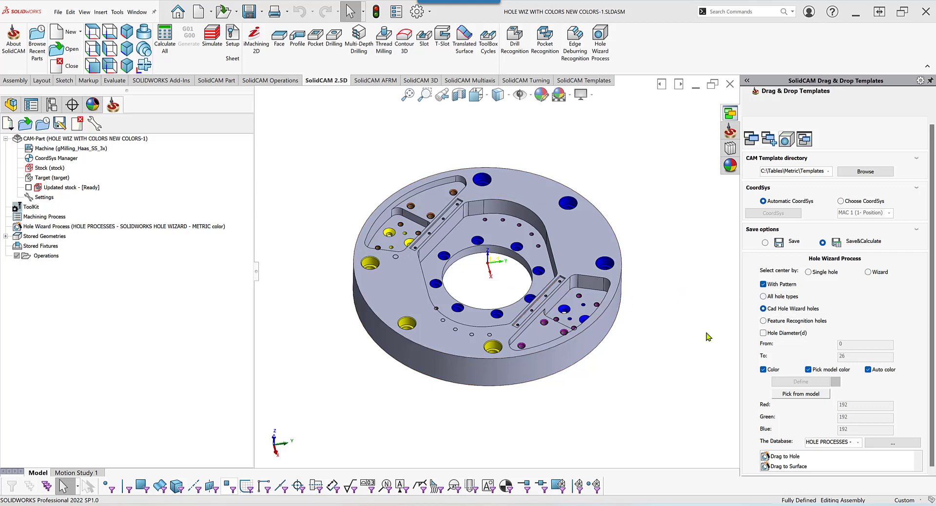